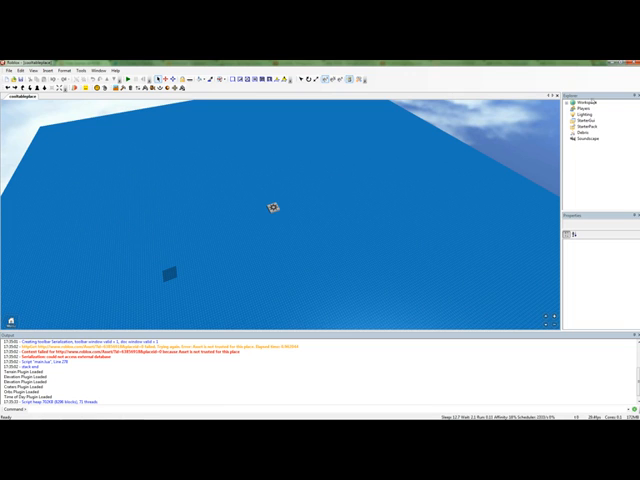
# Expand the Workspace and bring up the admin-commands script, scrolling through its command functions.
pyautogui.click(568, 104)
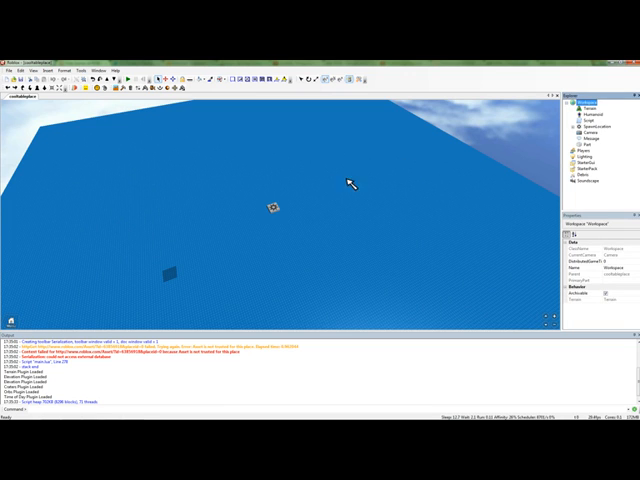
pyautogui.click(580, 120)
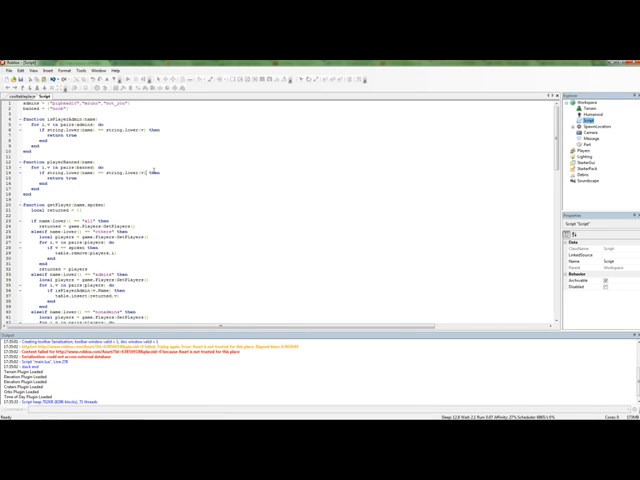
pyautogui.scroll(-3)
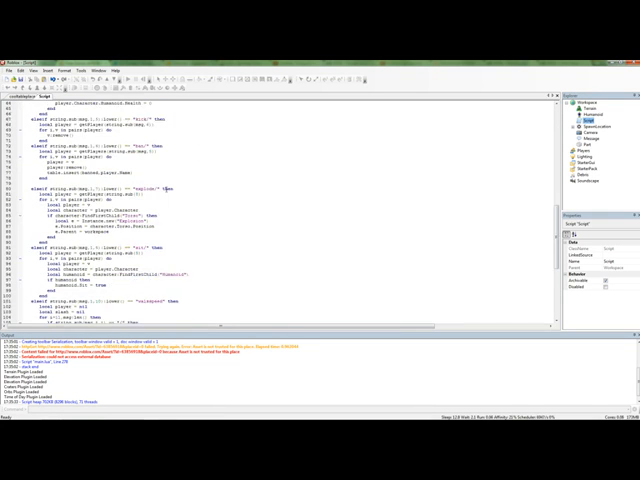
pyautogui.scroll(3)
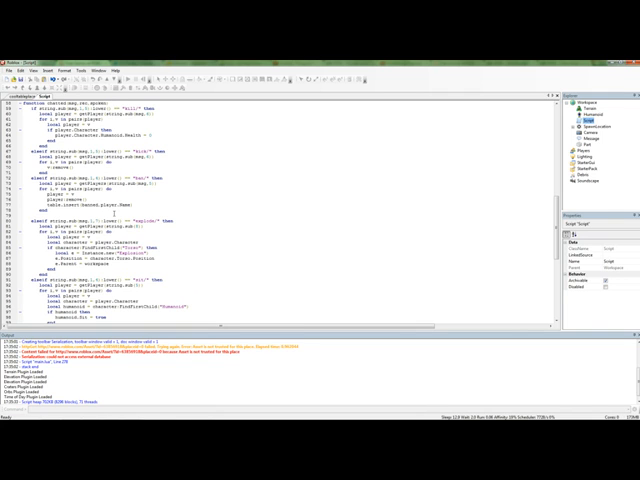
pyautogui.scroll(-3)
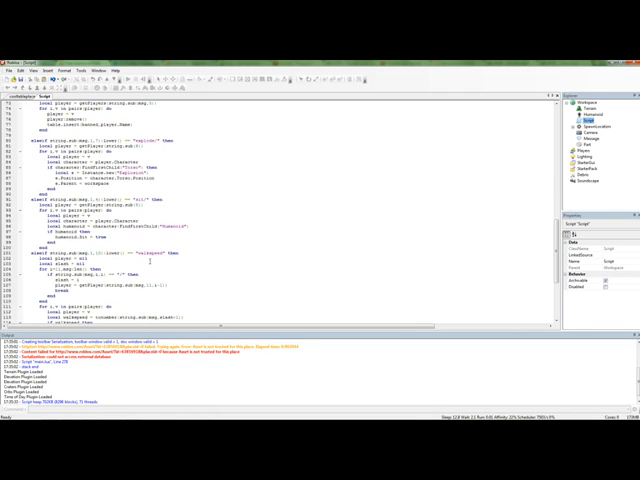
pyautogui.scroll(-3)
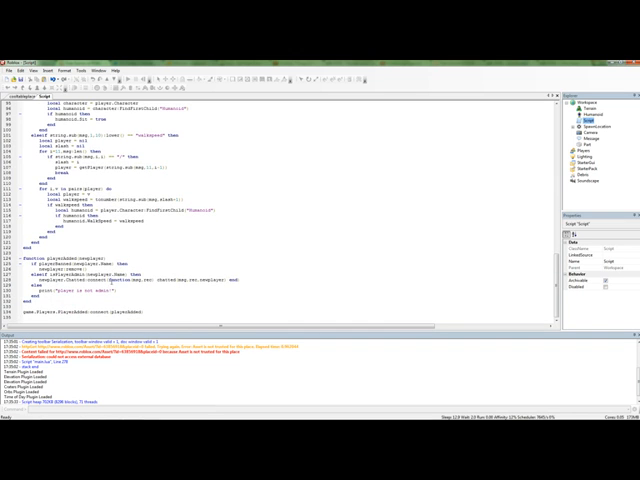
pyautogui.scroll(3)
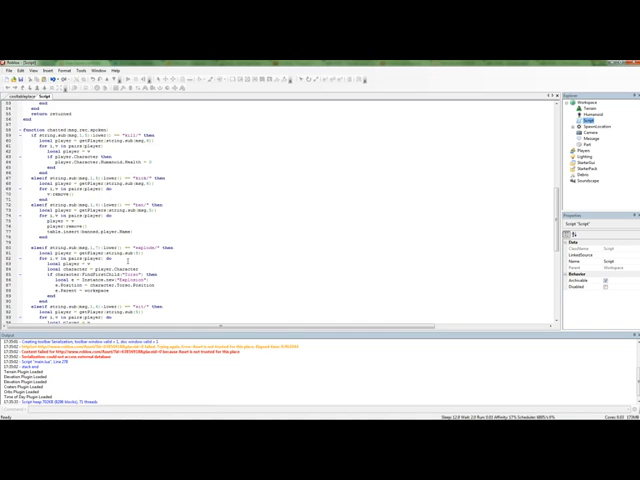
pyautogui.scroll(3)
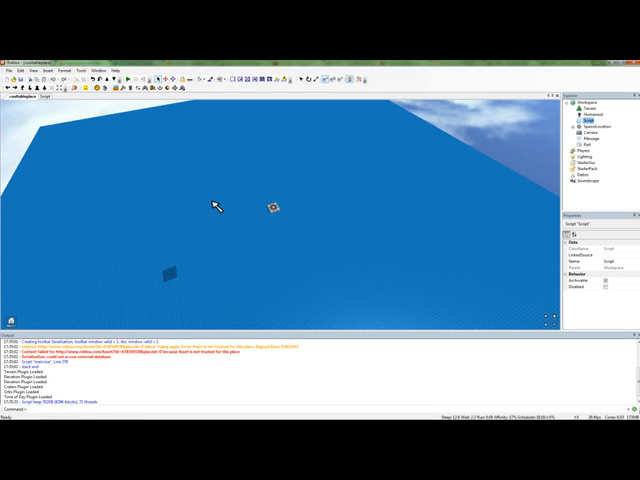
pyautogui.moveTo(152, 380)
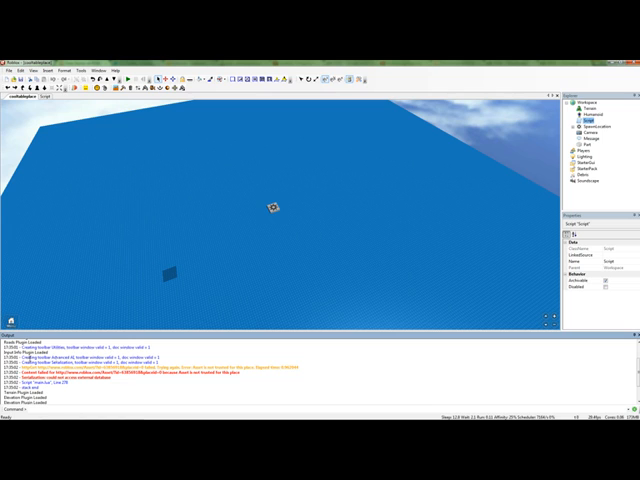
pyautogui.moveTo(80, 322)
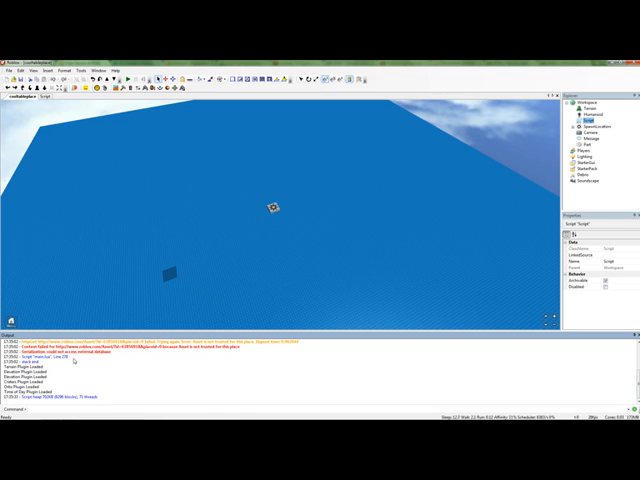
pyautogui.moveTo(474, 220)
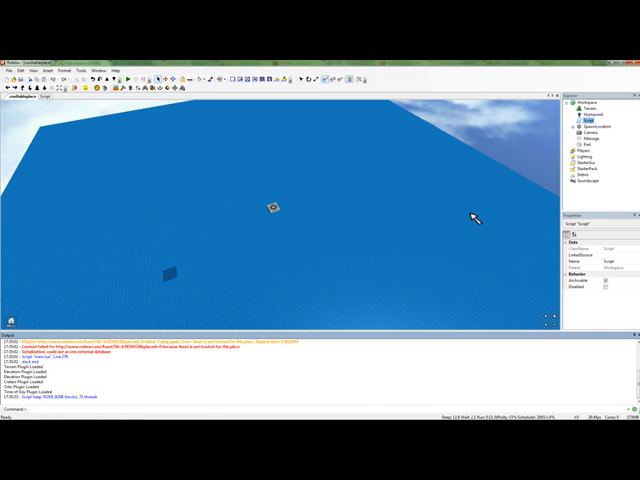
pyautogui.moveTo(472, 212)
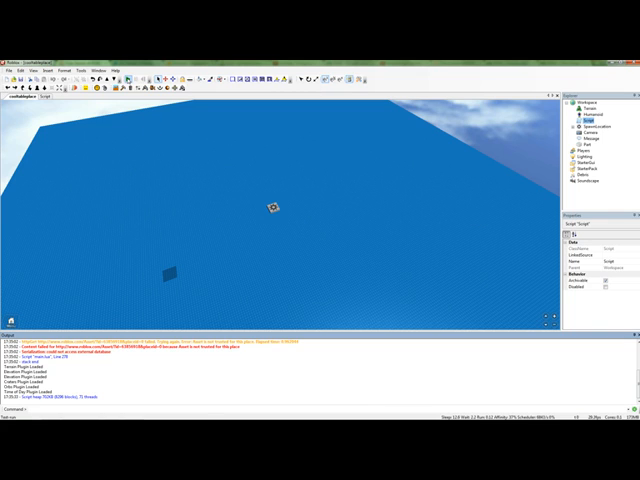
pyautogui.moveTo(212, 186)
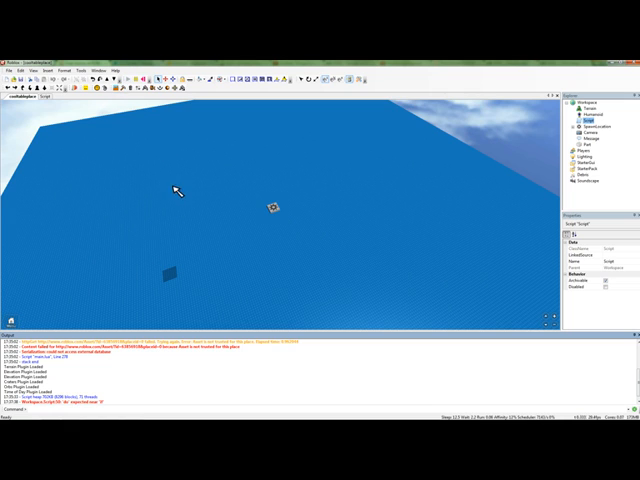
pyautogui.moveTo(270, 204)
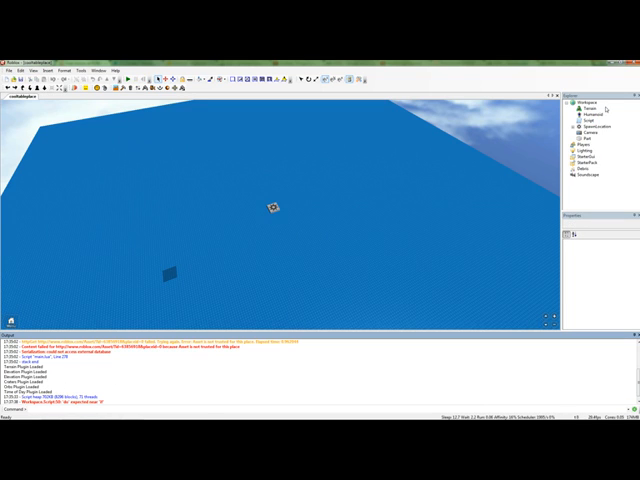
# Read through the script's kill, teleport and other command handlers, returning to the top.
pyautogui.click(588, 104)
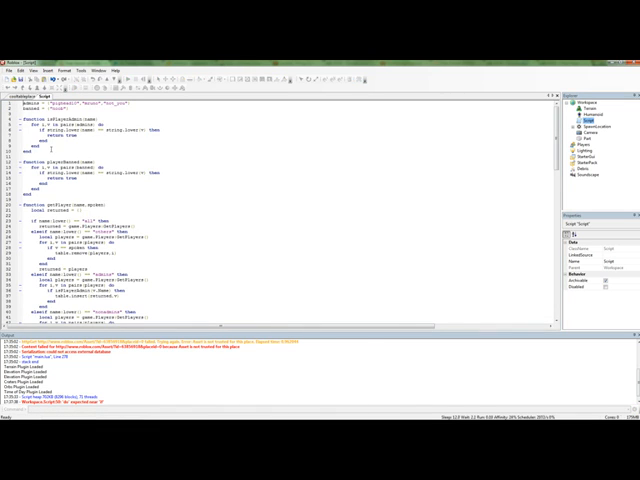
pyautogui.scroll(-3)
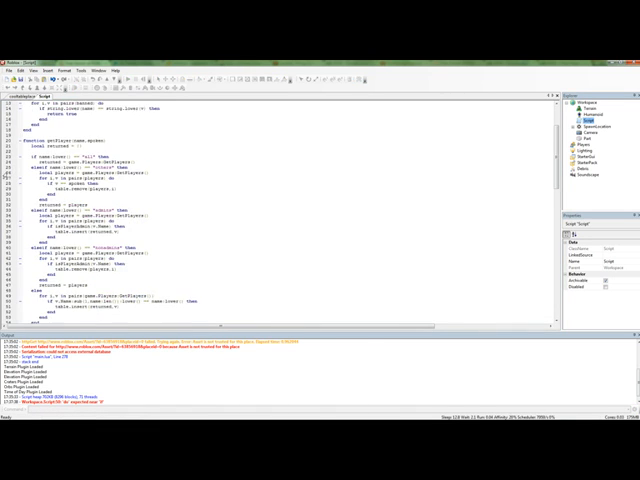
pyautogui.scroll(-3)
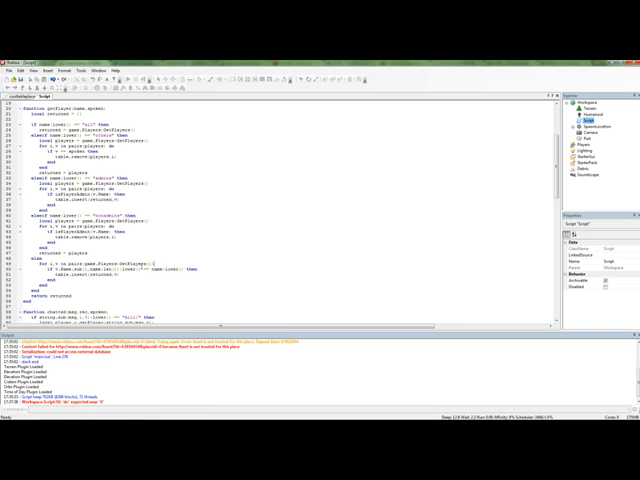
pyautogui.scroll(3)
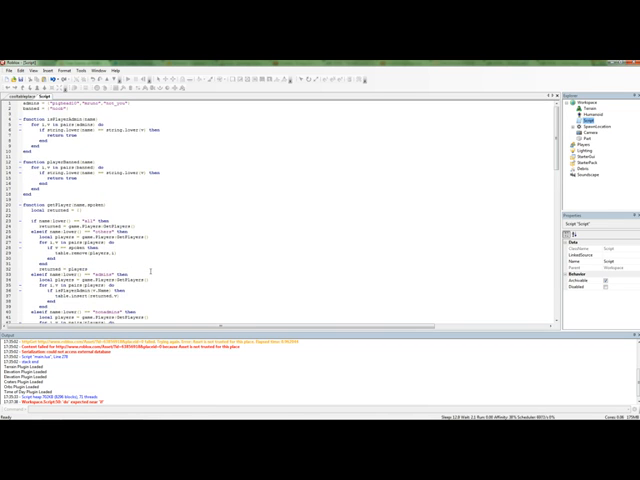
pyautogui.scroll(-3)
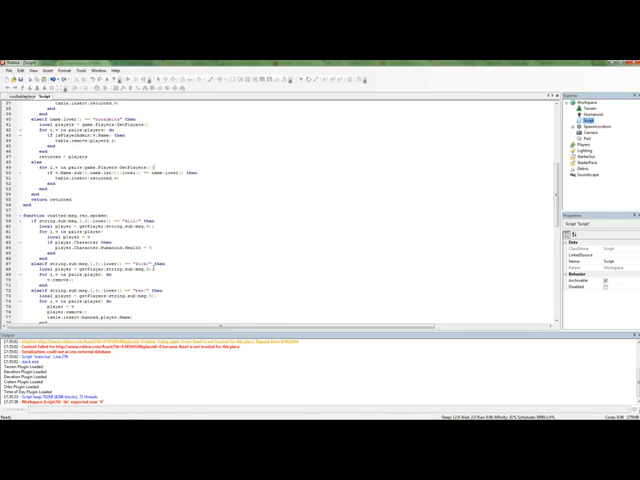
pyautogui.scroll(-3)
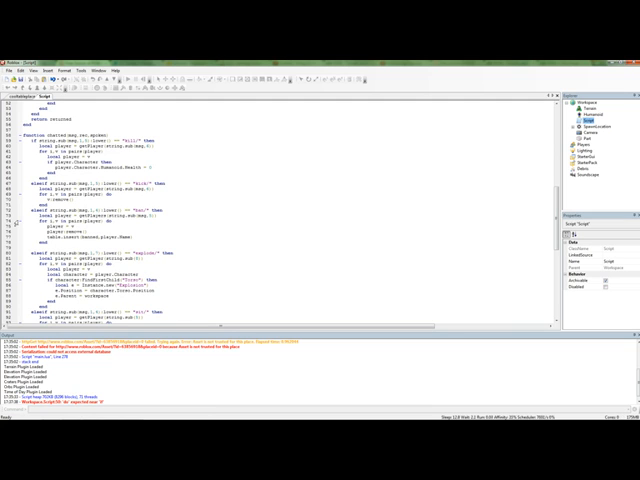
pyautogui.scroll(3)
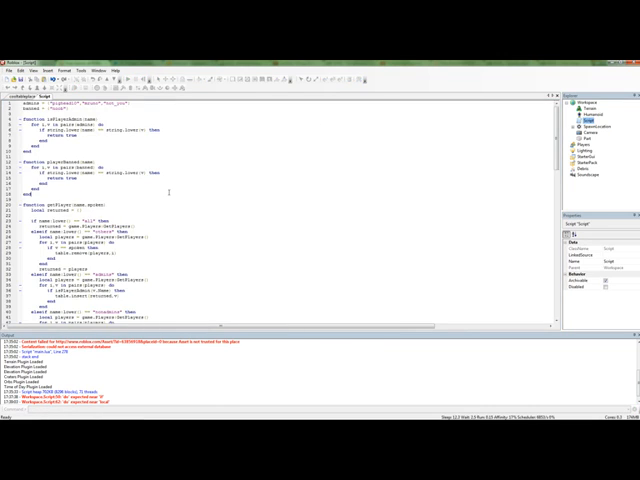
# Scroll down the script to the lines the red Output errors point to.
pyautogui.scroll(-3)
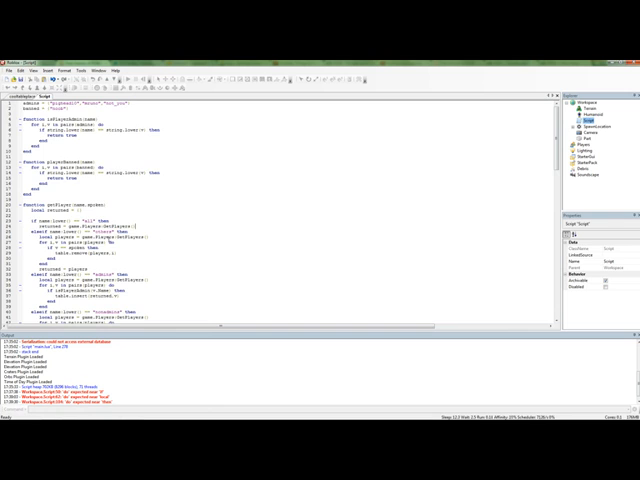
pyautogui.scroll(-3)
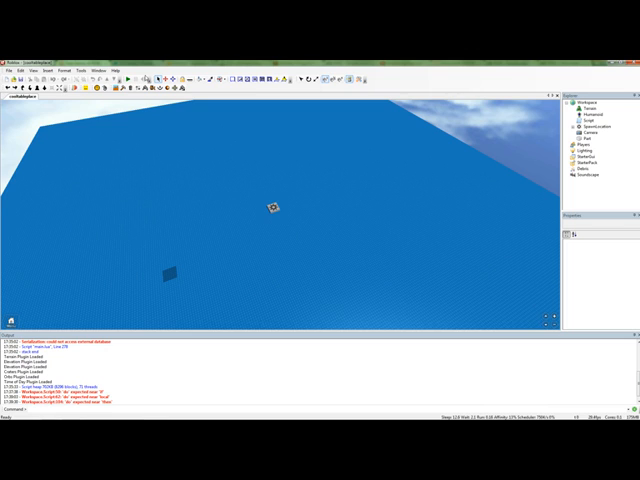
pyautogui.moveTo(516, 150)
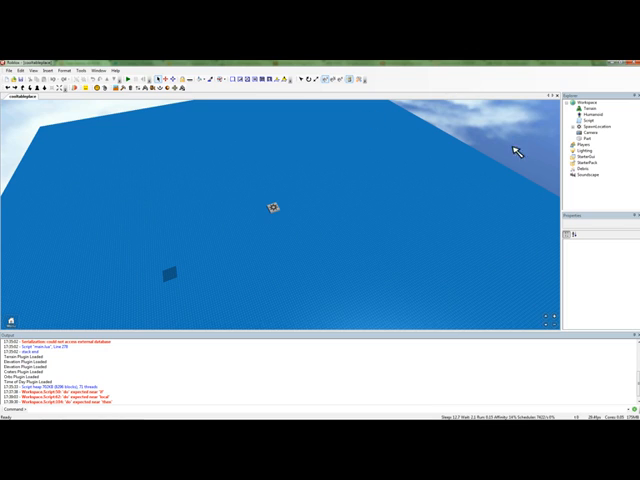
pyautogui.moveTo(330, 140)
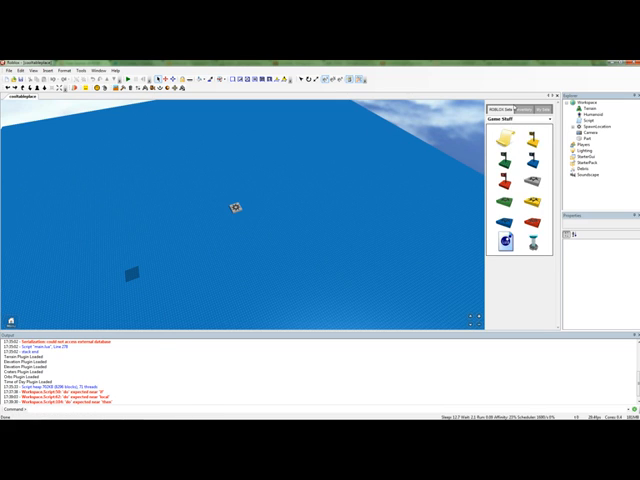
# Select the admin-commands Script in the Explorer and look over its code.
pyautogui.click(524, 112)
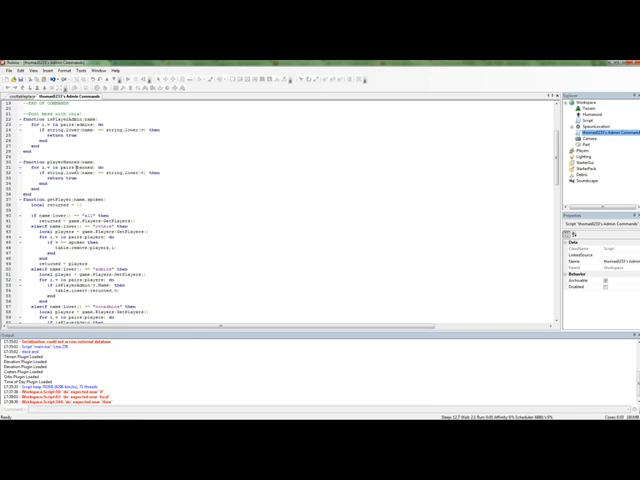
pyautogui.scroll(3)
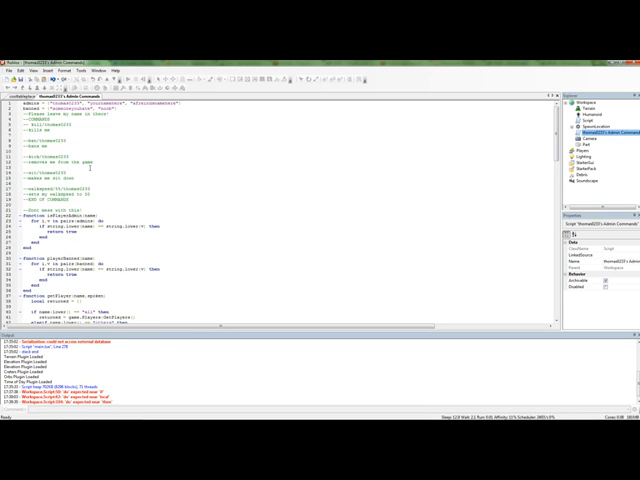
pyautogui.scroll(-3)
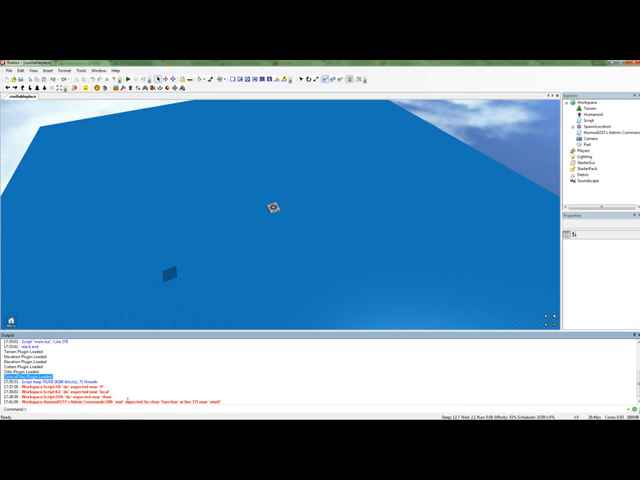
pyautogui.moveTo(500, 204)
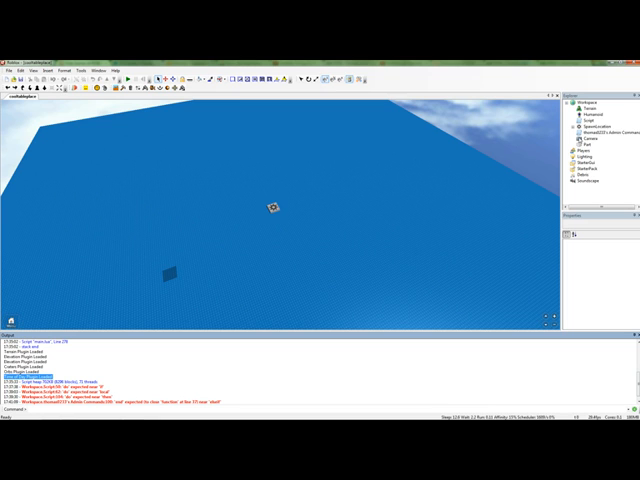
# Jump from the red error line in Output to the failing script line and inspect the code around it.
pyautogui.doubleClick(600, 138)
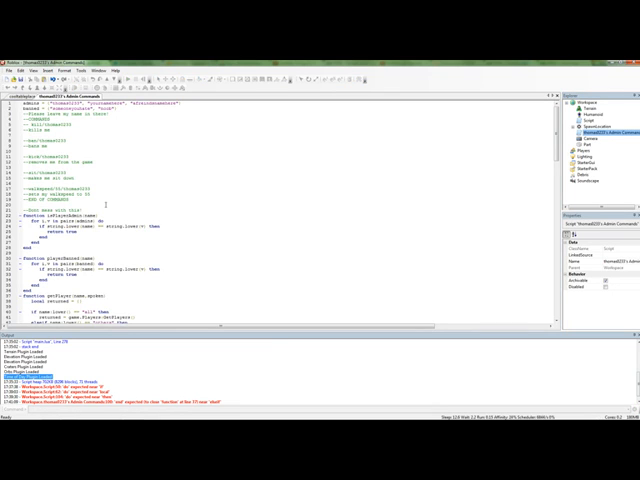
pyautogui.scroll(-3)
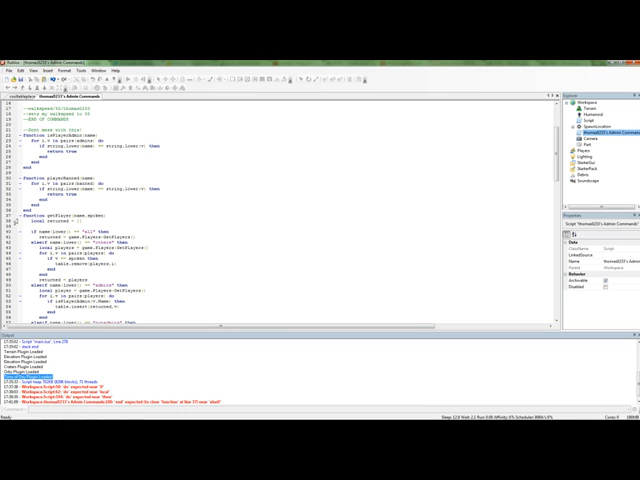
pyautogui.scroll(3)
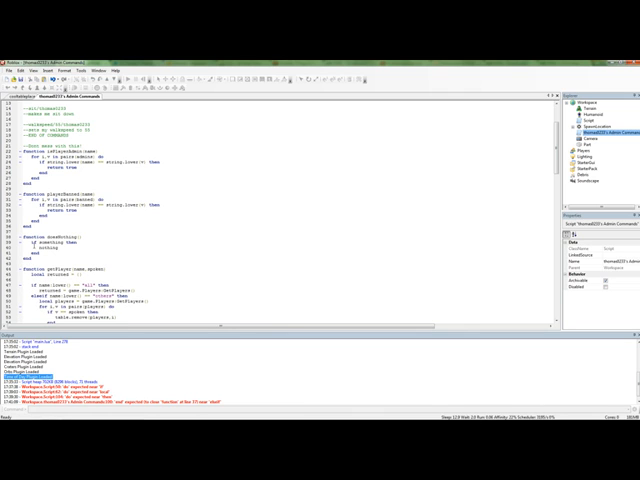
pyautogui.scroll(-3)
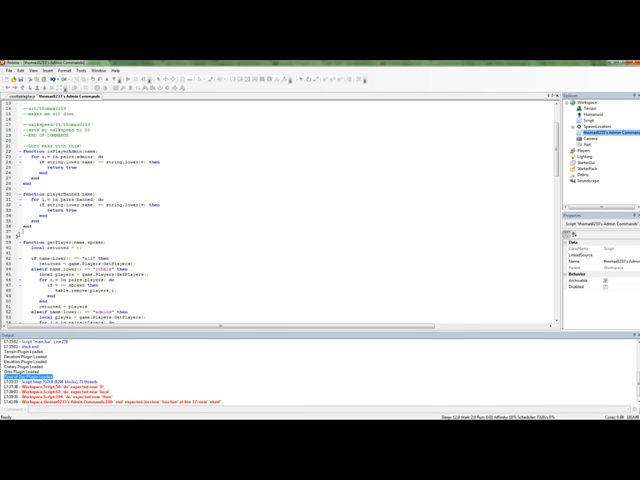
pyautogui.scroll(-3)
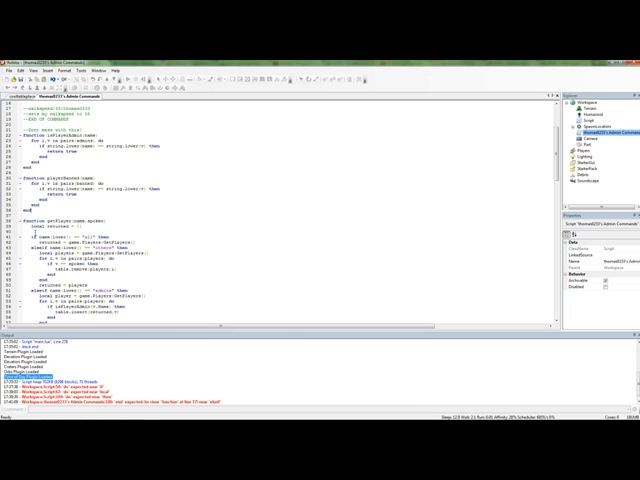
pyautogui.scroll(-3)
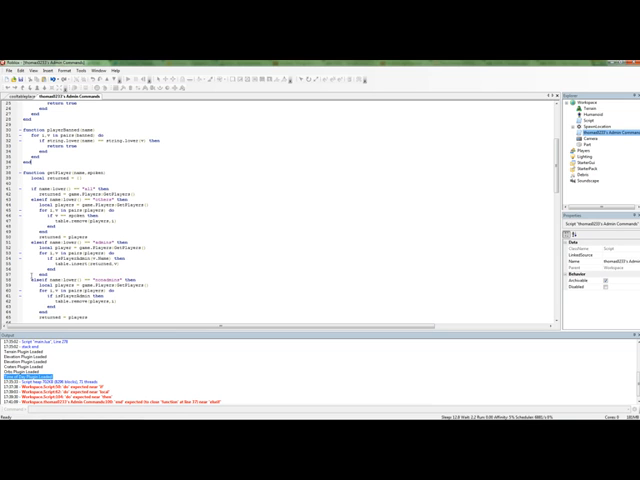
pyautogui.scroll(-3)
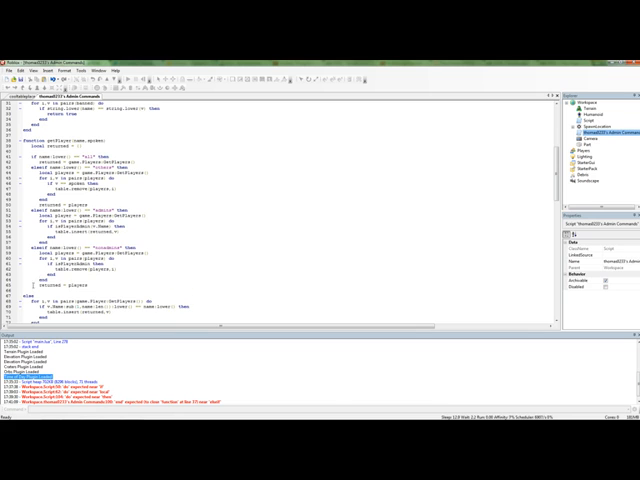
pyautogui.scroll(-3)
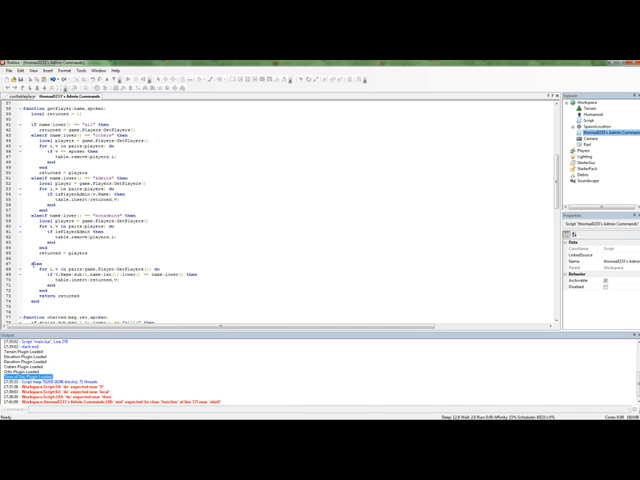
pyautogui.scroll(-3)
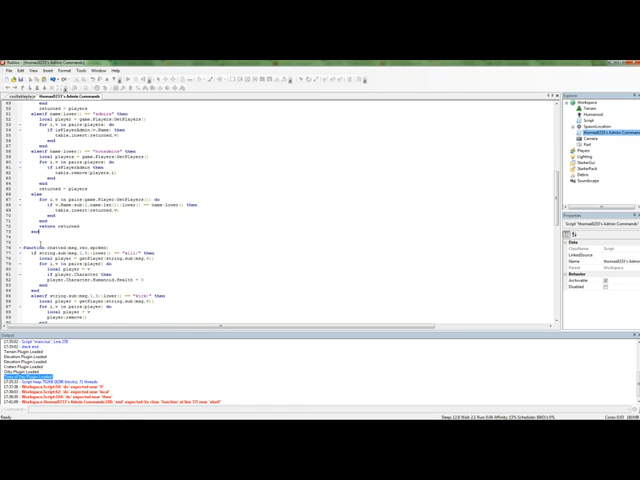
pyautogui.scroll(-3)
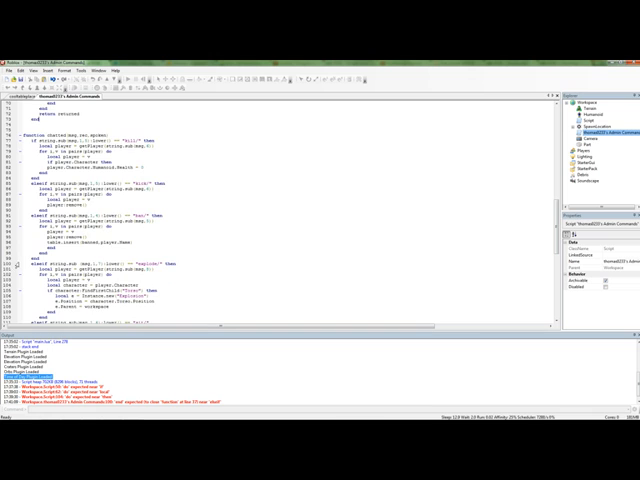
pyautogui.scroll(3)
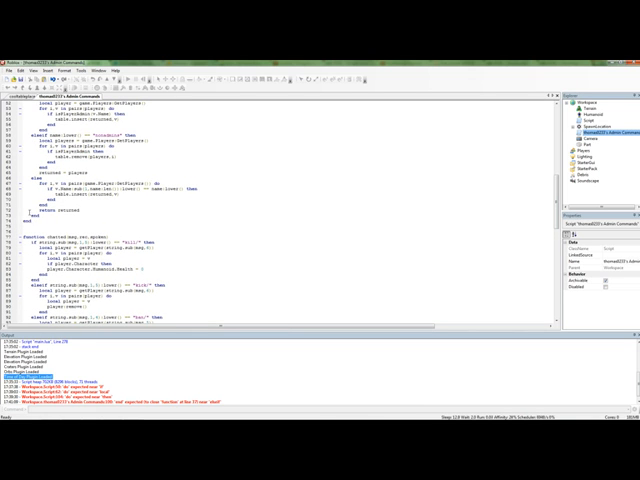
pyautogui.scroll(3)
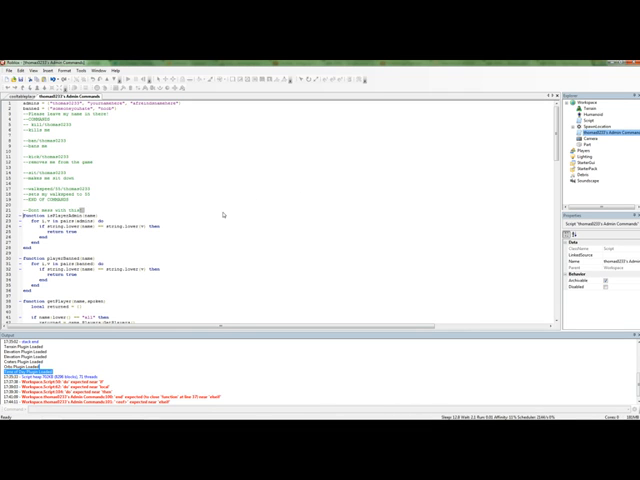
pyautogui.scroll(-3)
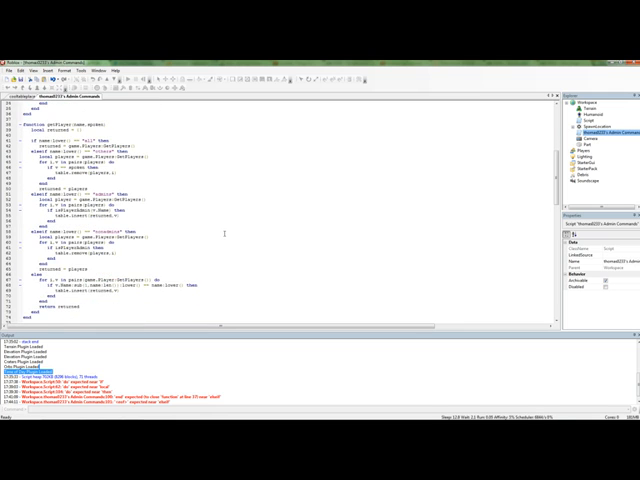
pyautogui.scroll(3)
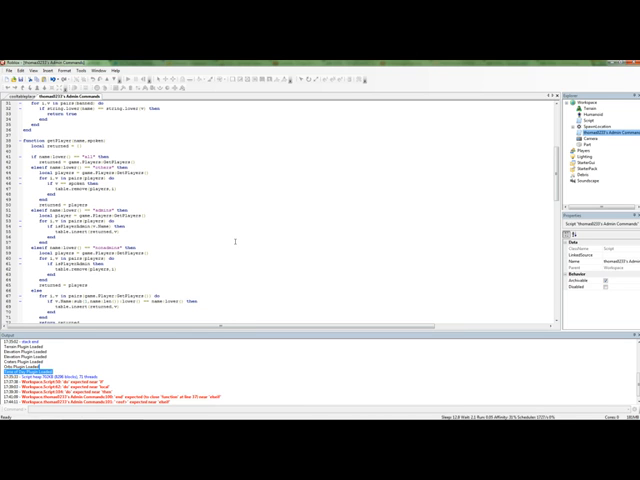
pyautogui.scroll(-3)
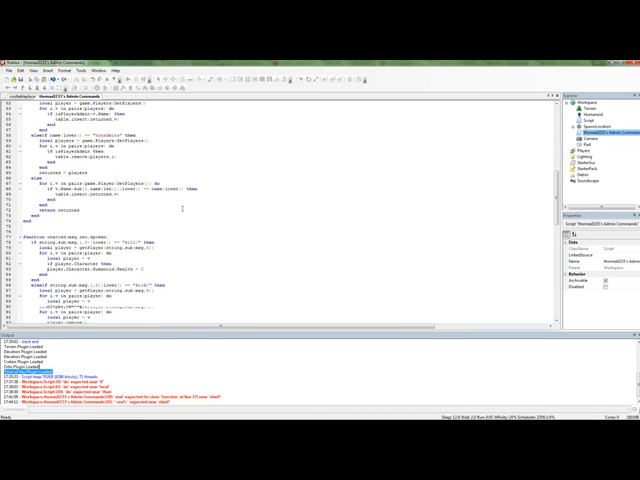
pyautogui.scroll(-3)
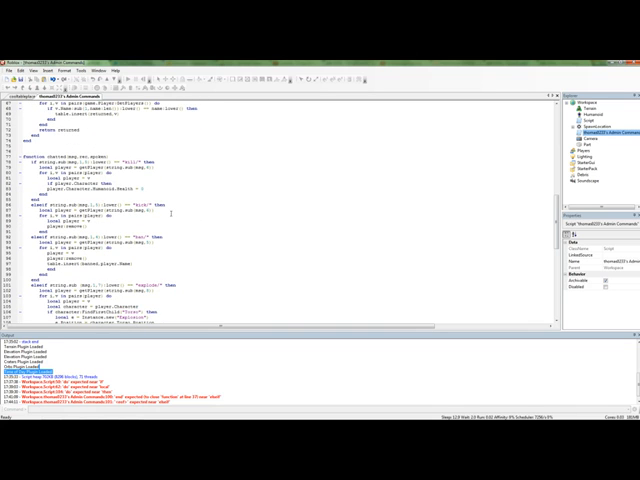
pyautogui.scroll(-3)
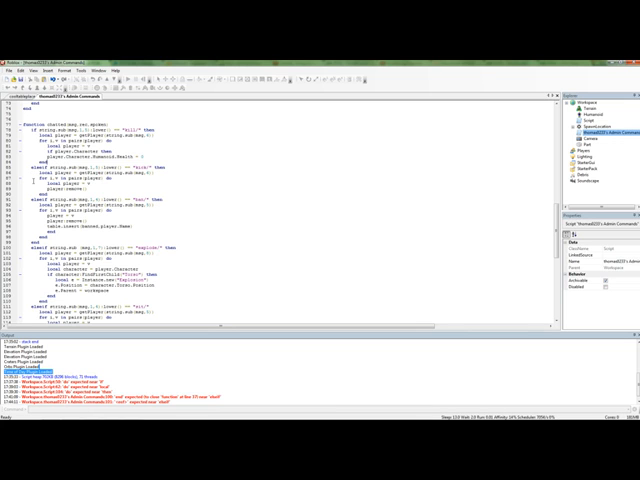
pyautogui.scroll(3)
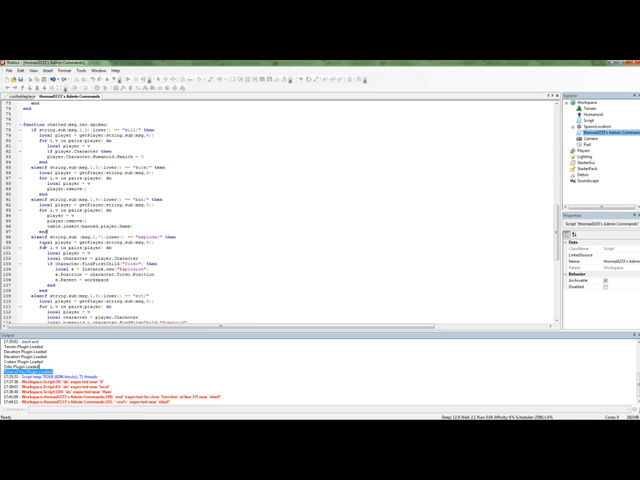
# Scroll through the remaining command functions to the end of the script.
pyautogui.scroll(-3)
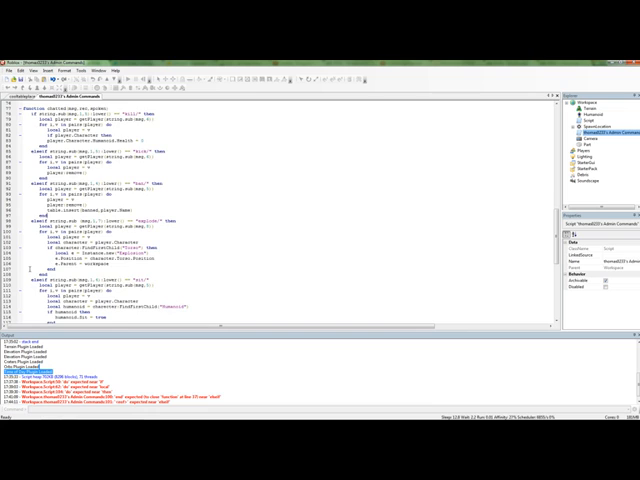
pyautogui.scroll(-3)
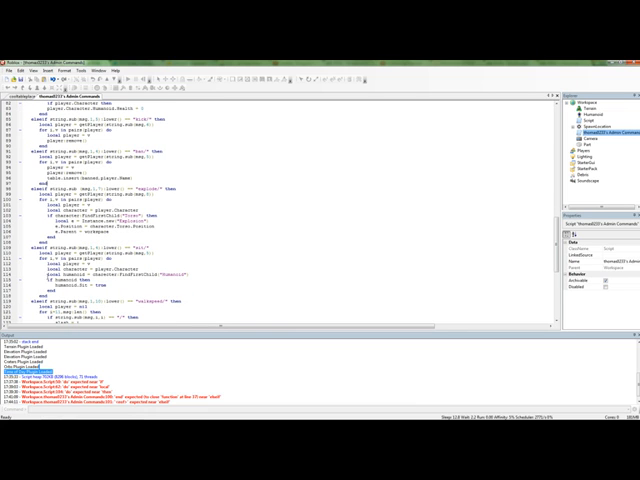
pyautogui.scroll(-3)
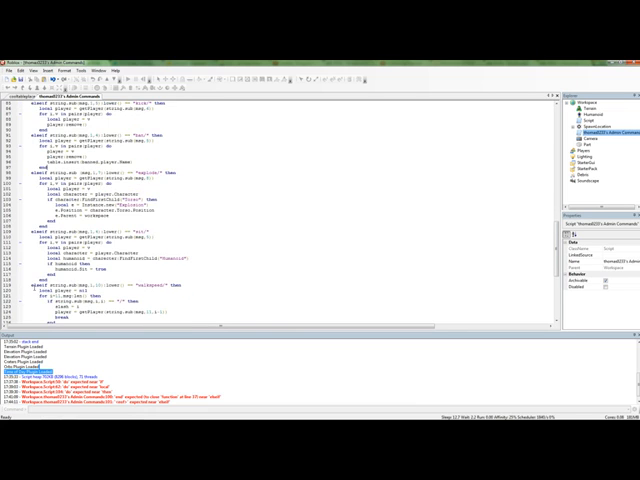
pyautogui.scroll(-3)
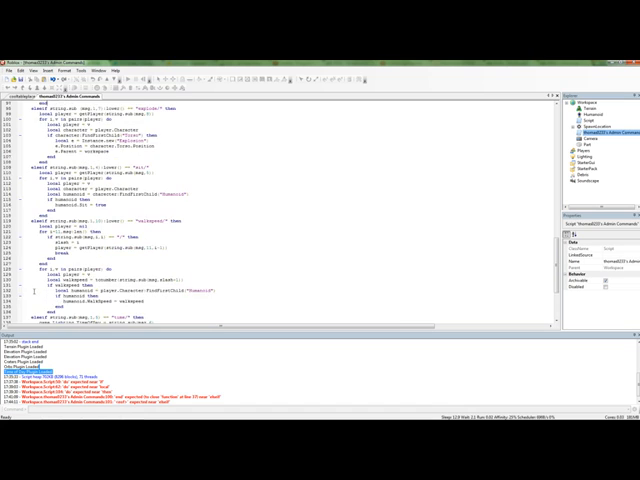
pyautogui.scroll(-3)
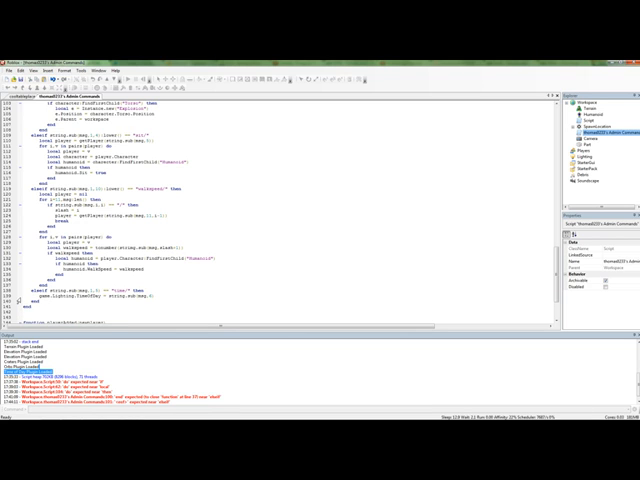
pyautogui.scroll(-3)
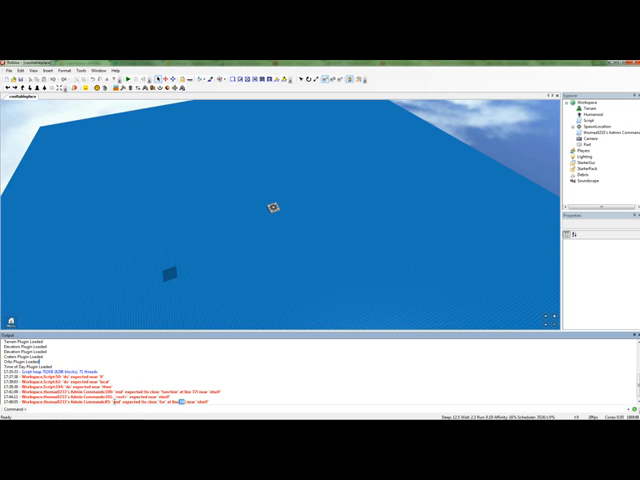
pyautogui.click(600, 128)
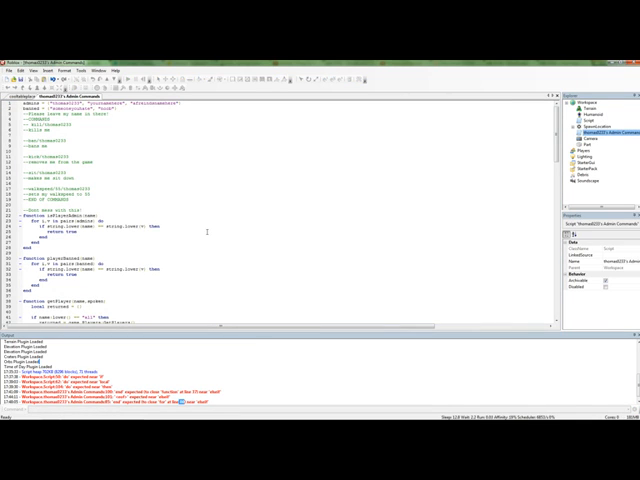
pyautogui.scroll(-3)
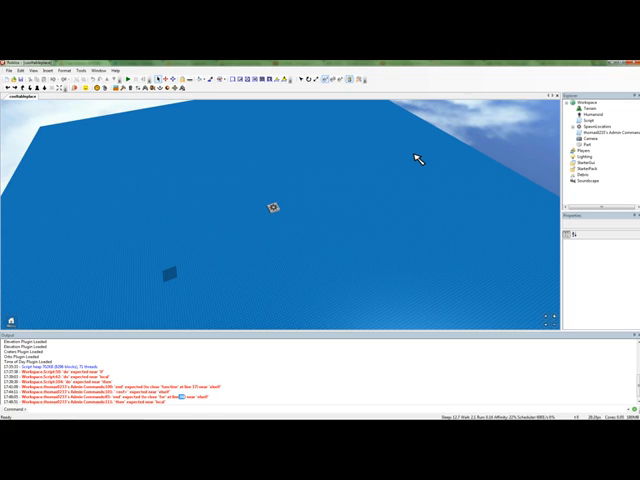
pyautogui.click(600, 130)
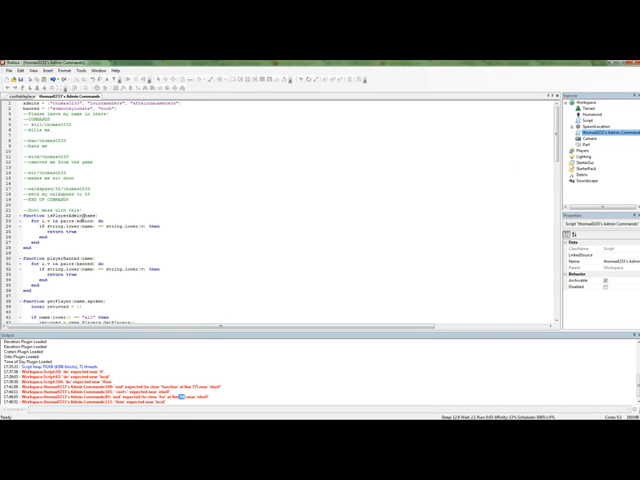
pyautogui.scroll(-3)
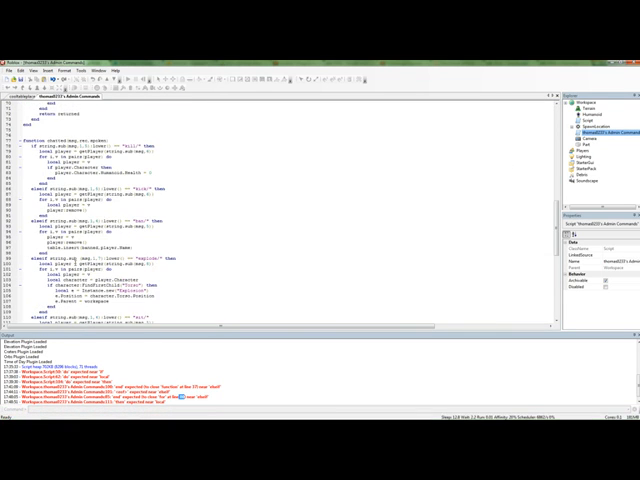
pyautogui.scroll(-3)
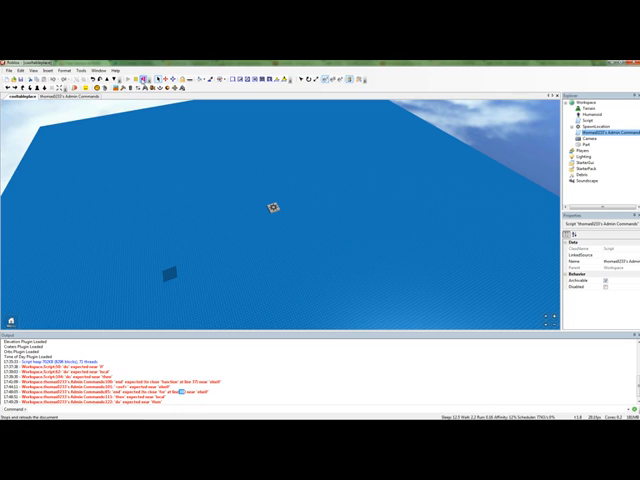
pyautogui.click(610, 132)
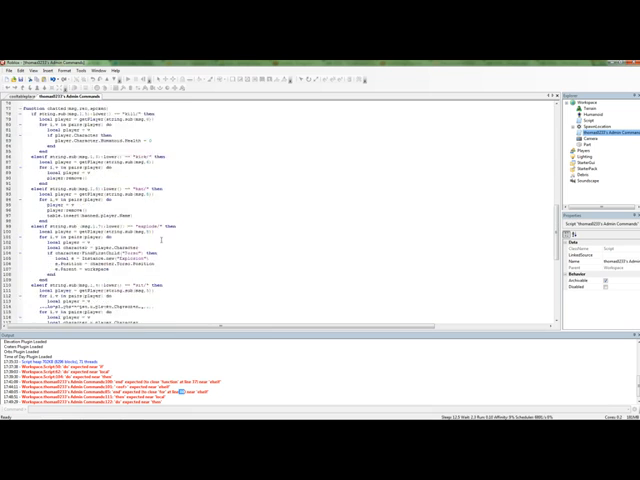
pyautogui.scroll(-3)
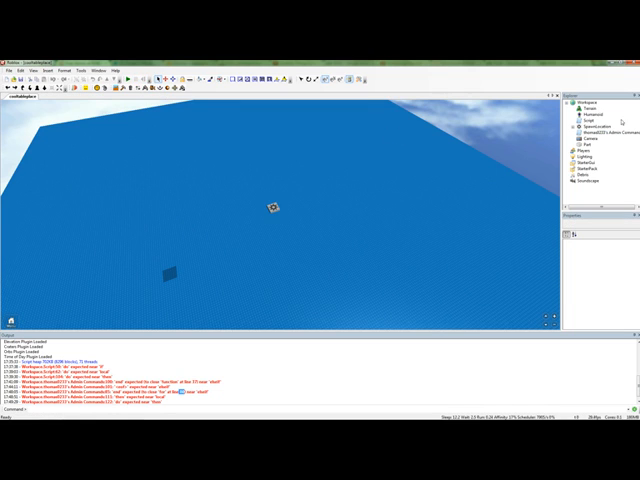
# Insert a new Script object into the place via Insert Object.
pyautogui.click(598, 132)
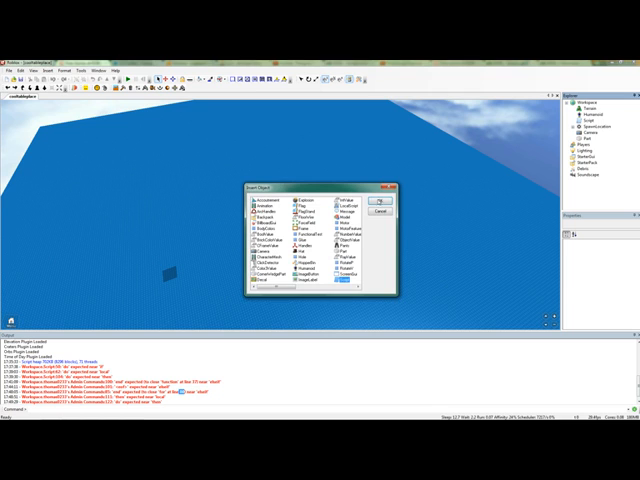
pyautogui.click(368, 200)
pyautogui.write('test')
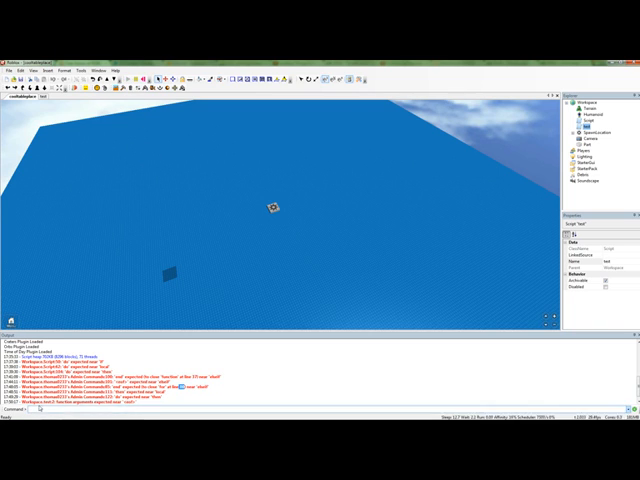
pyautogui.moveTo(128, 256)
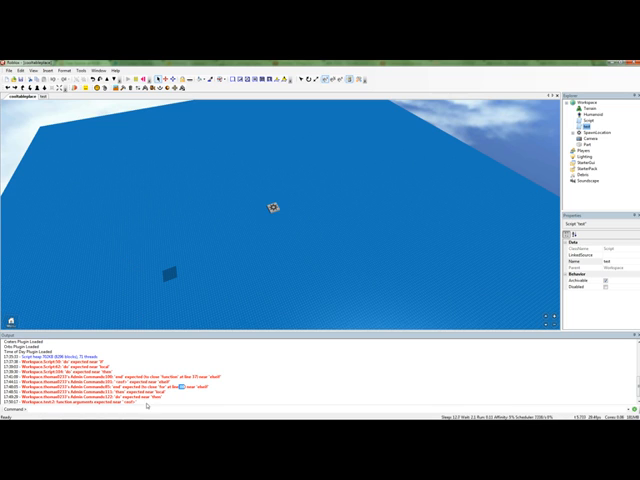
pyautogui.moveTo(158, 276)
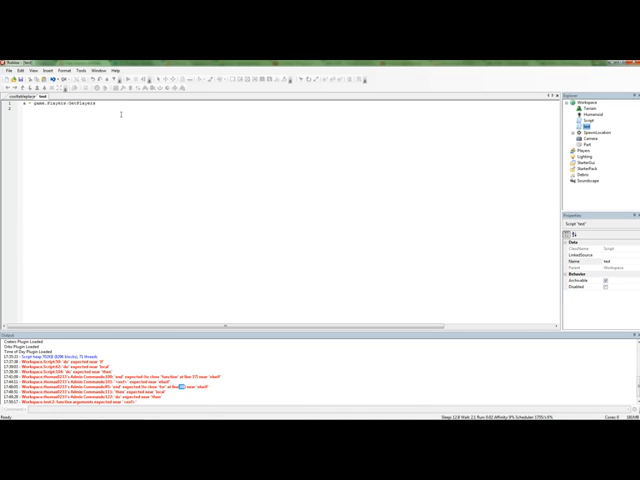
# Begin a test function in the new script by typing 'function bi'.
pyautogui.write('function')
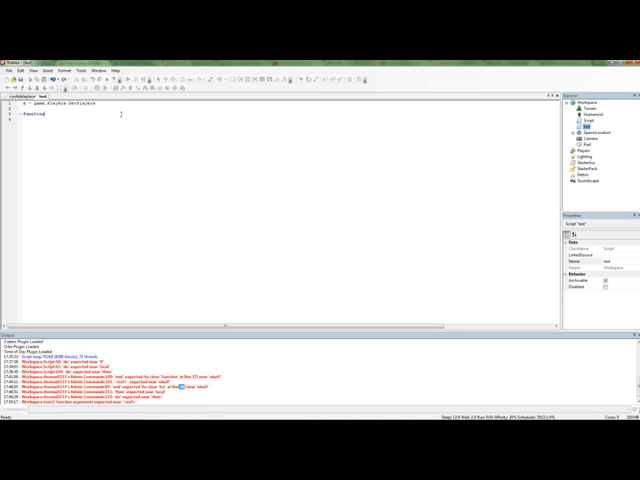
pyautogui.write('bi')
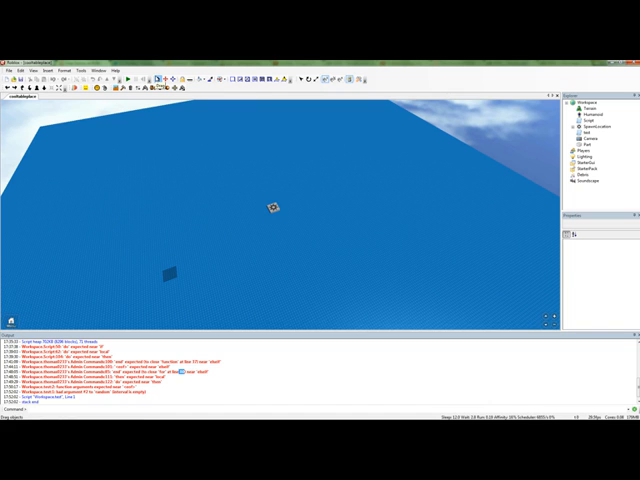
pyautogui.moveTo(208, 304)
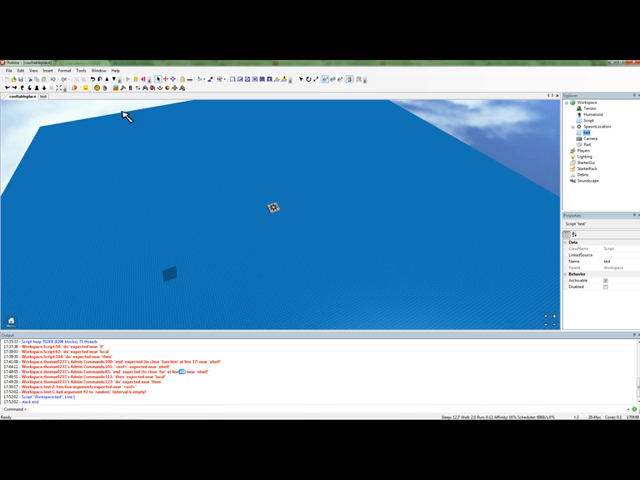
pyautogui.moveTo(248, 108)
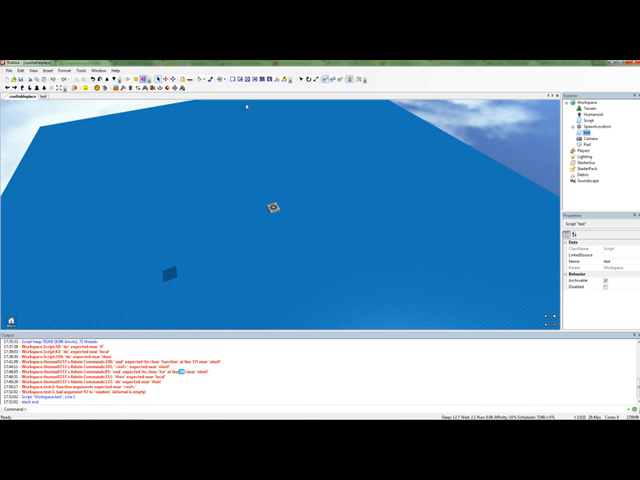